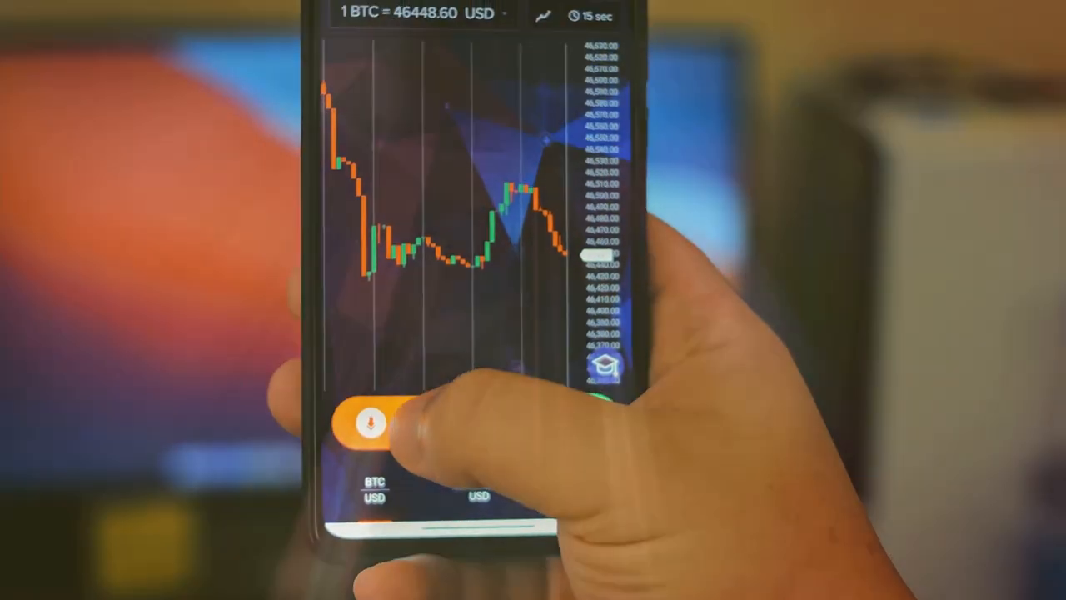
pyautogui.click(370, 420)
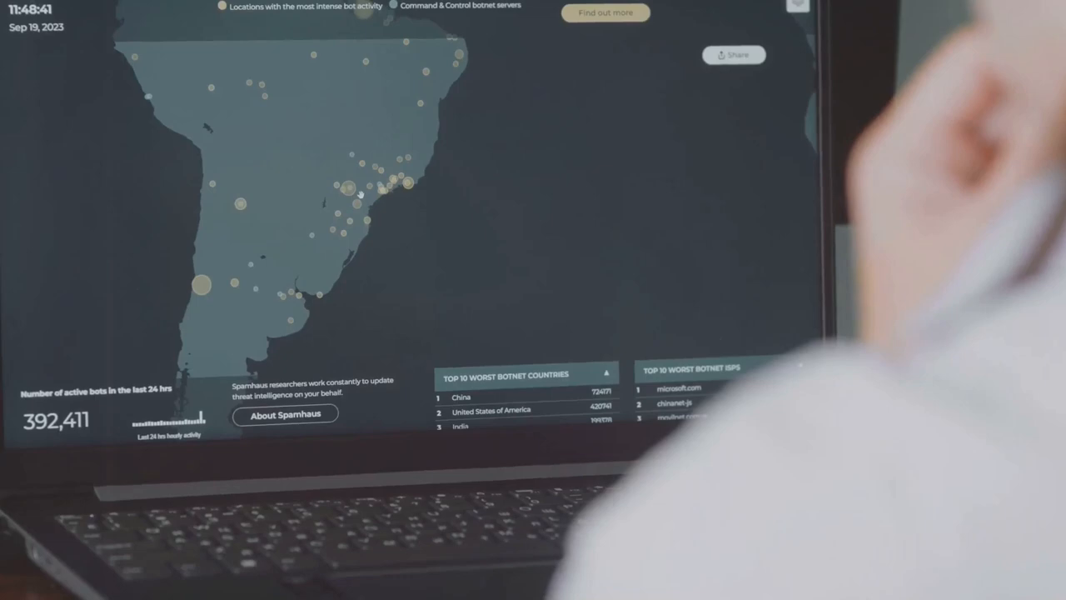
pyautogui.moveTo(207, 279)
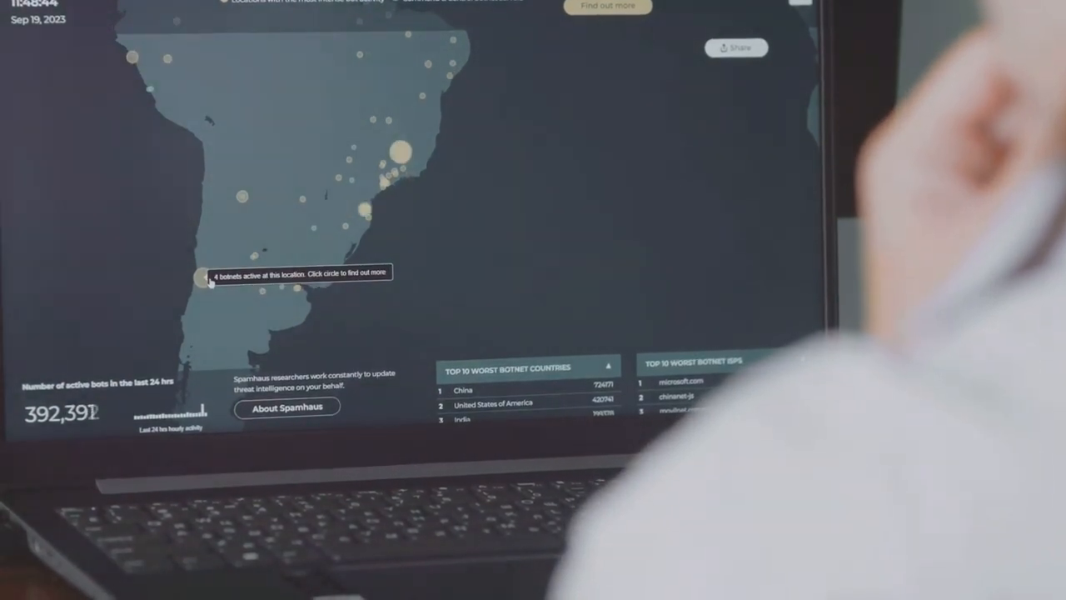